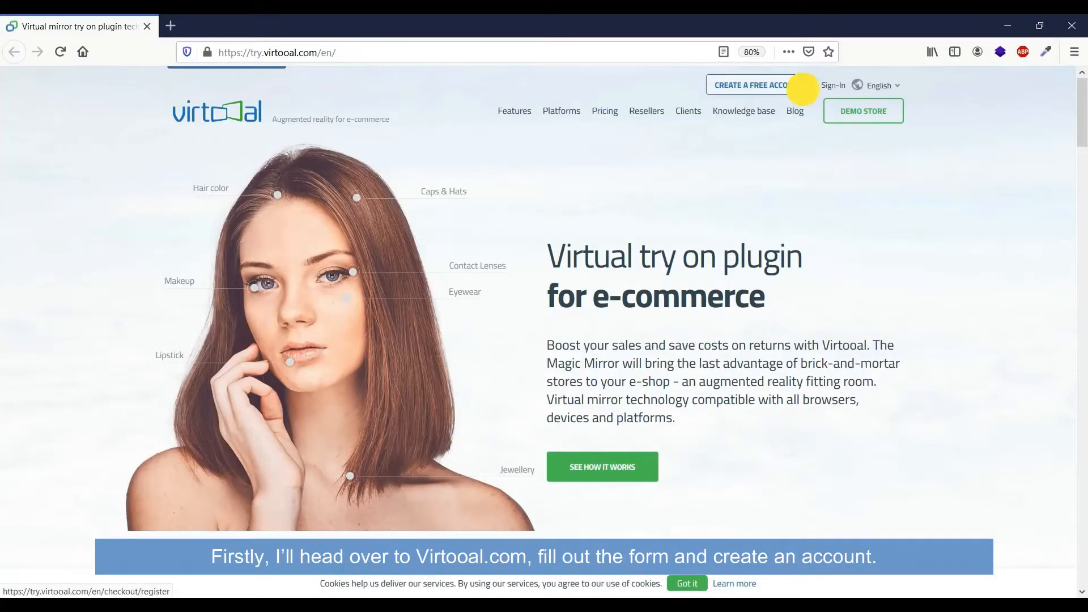
# - Register a free Virtooal account by submitting the completed form
pyautogui.click(753, 85)
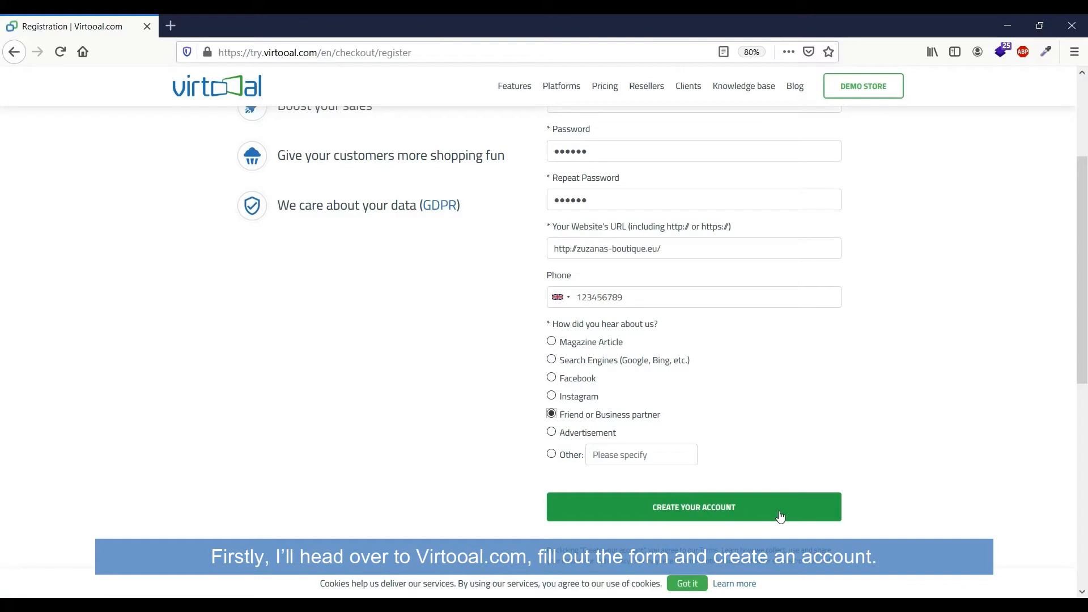
pyautogui.click(694, 507)
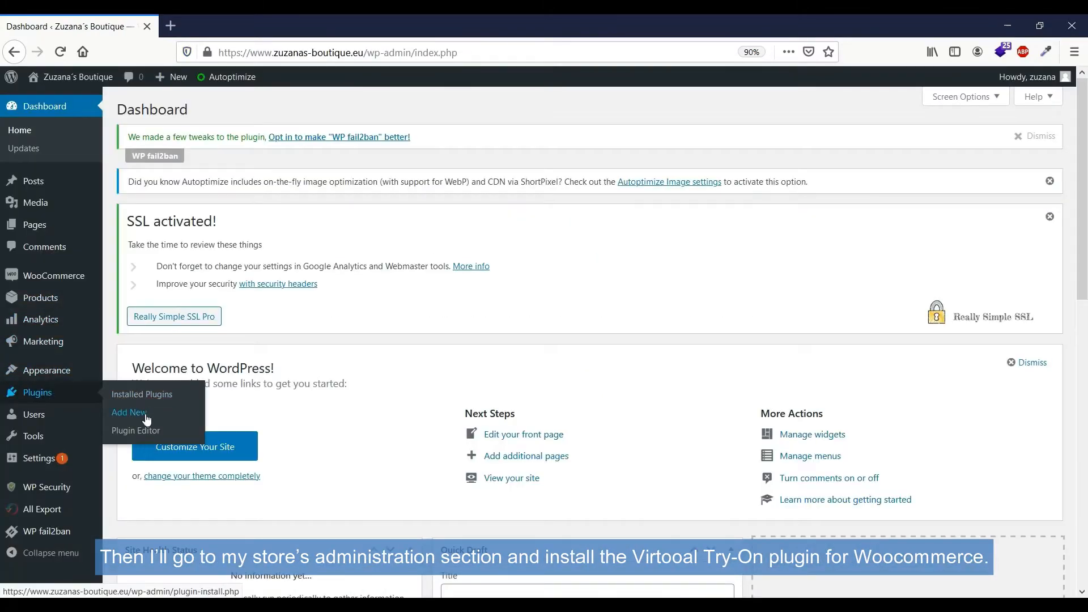
# - Install and activate the Virtooal Try-on Mirror plugin from Plugins > Add New
pyautogui.click(129, 412)
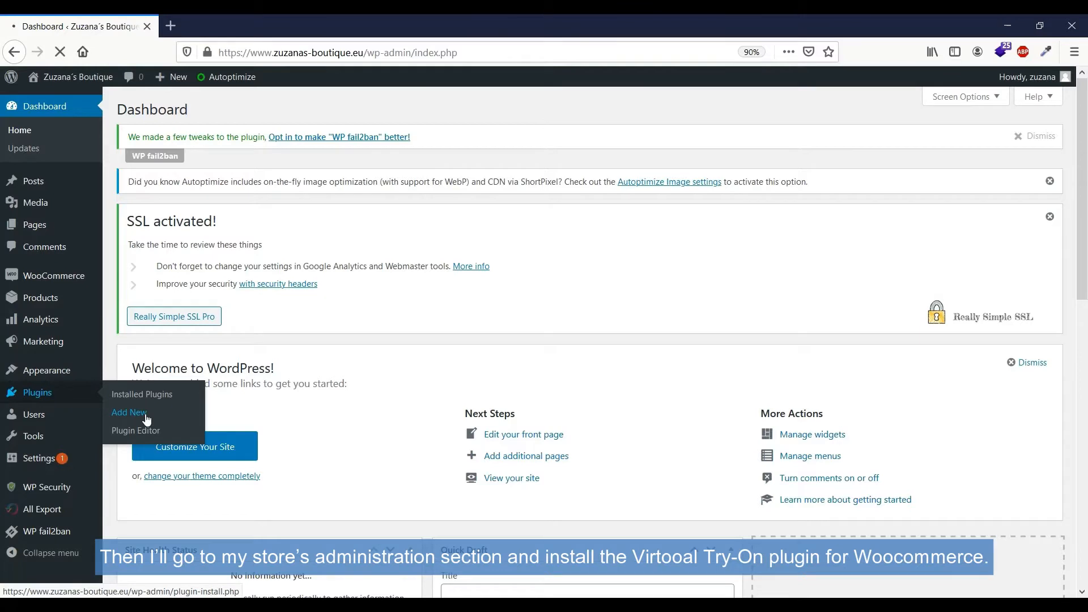
pyautogui.click(129, 412)
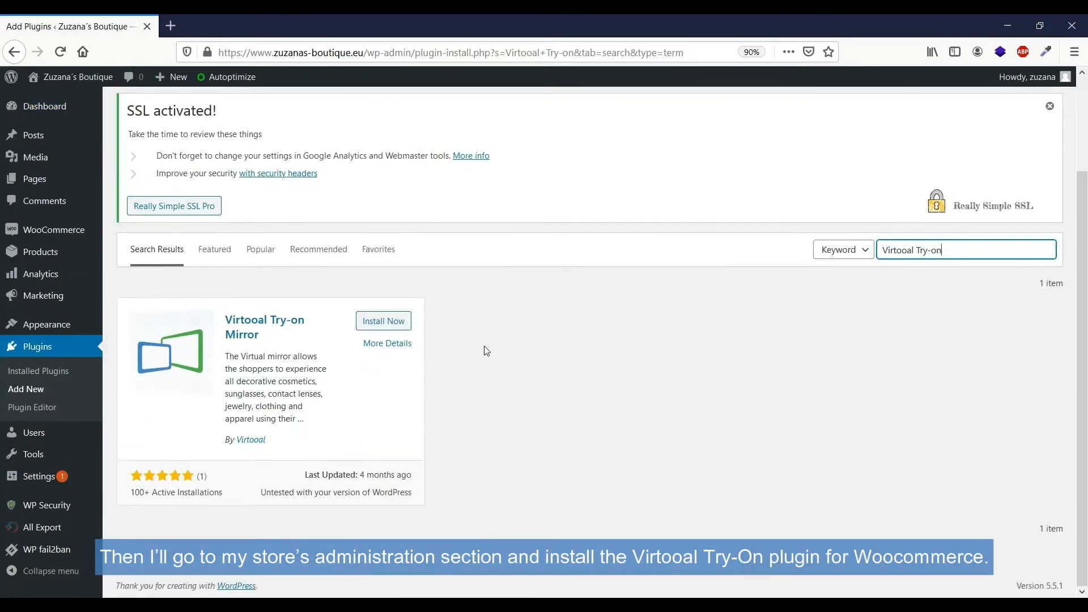
pyautogui.click(383, 320)
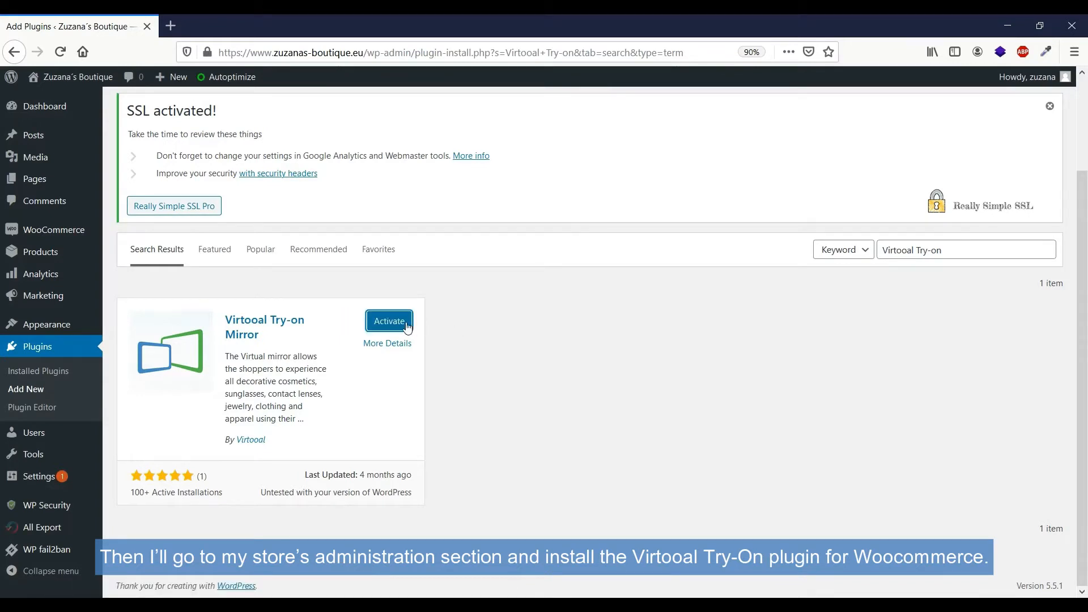
pyautogui.click(389, 322)
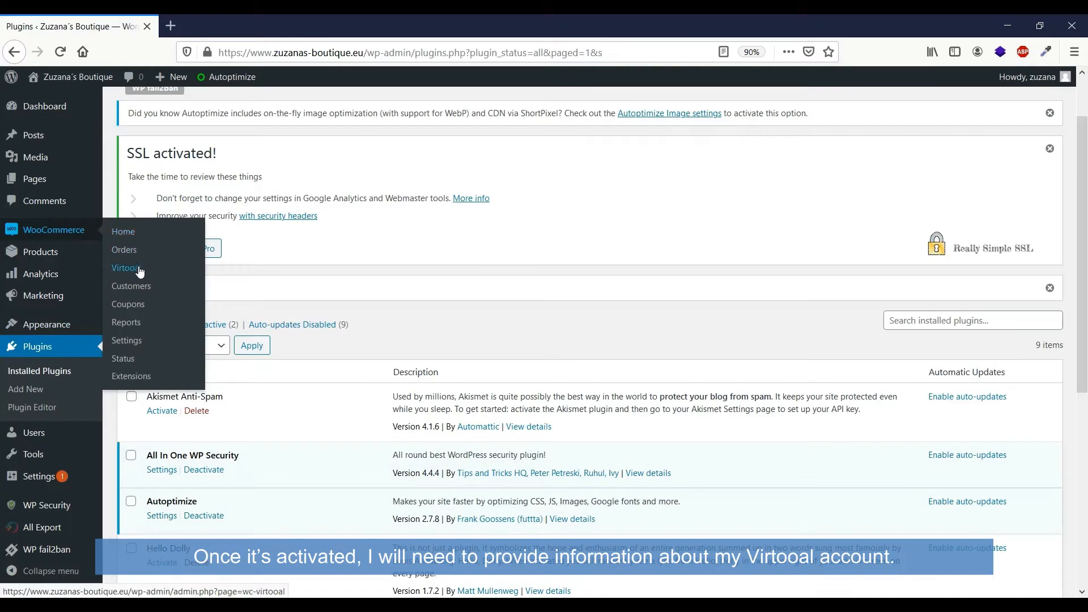
pyautogui.click(124, 267)
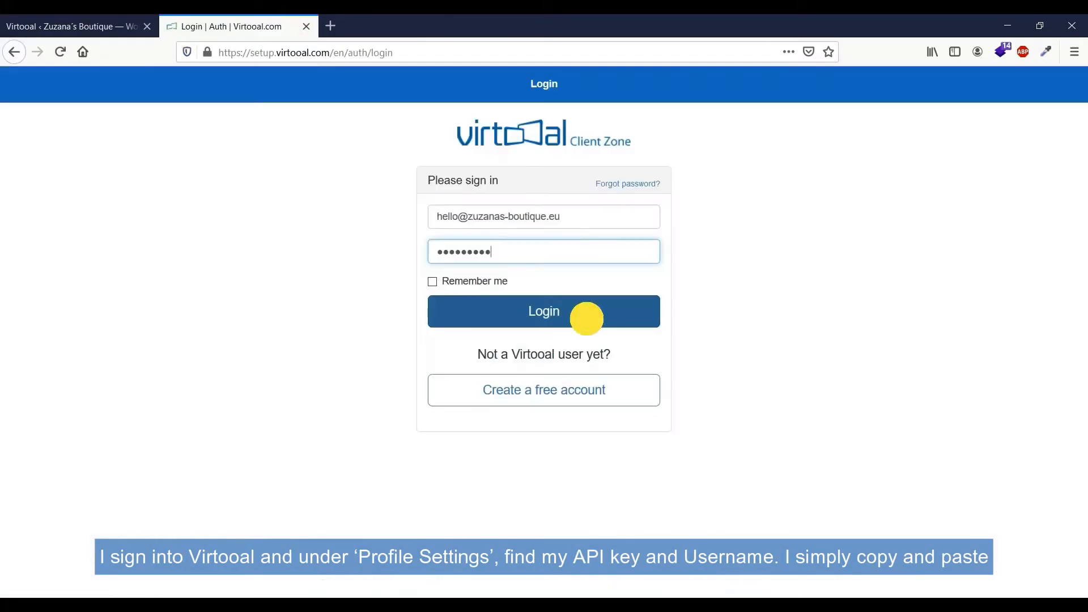
pyautogui.click(544, 311)
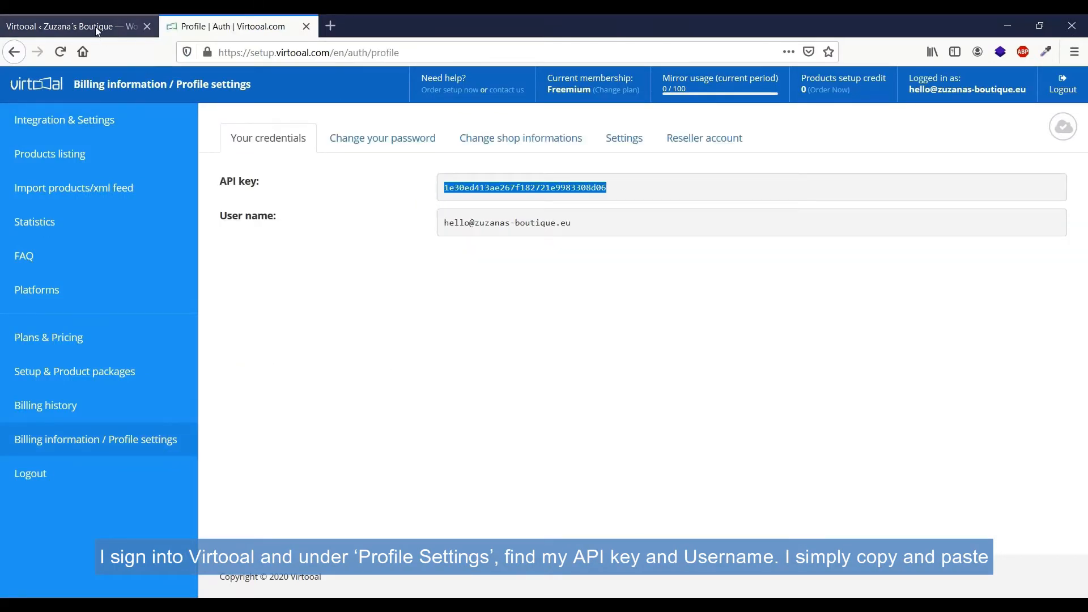
pyautogui.click(74, 26)
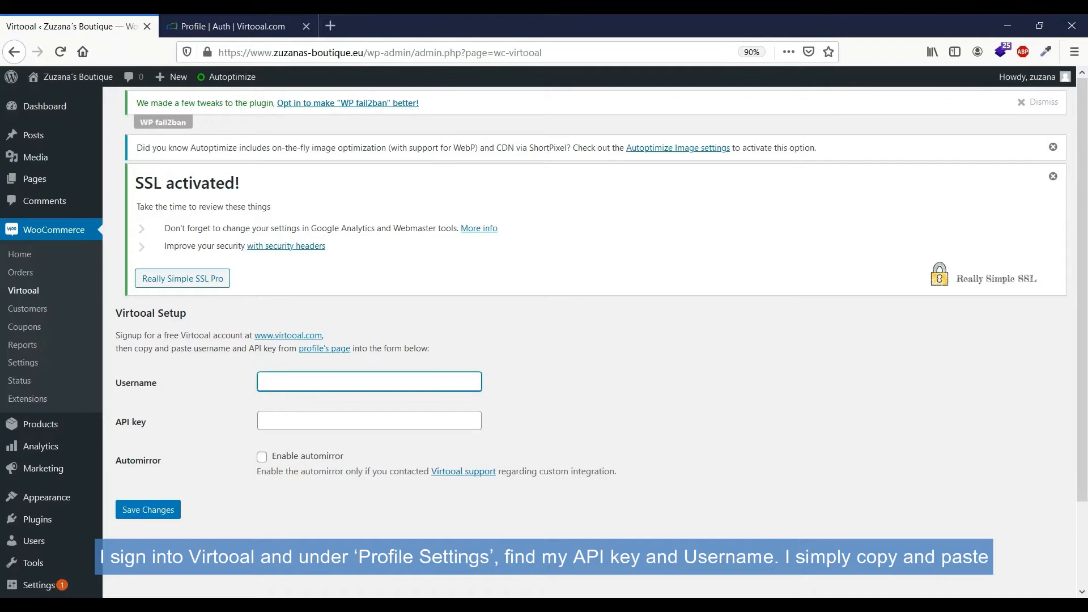
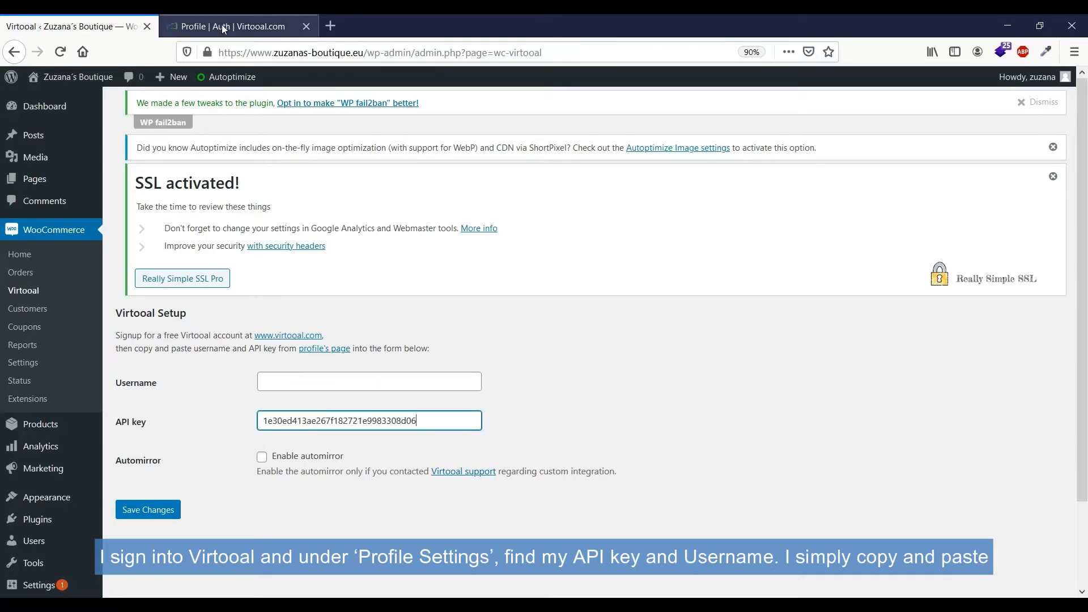
pyautogui.click(224, 26)
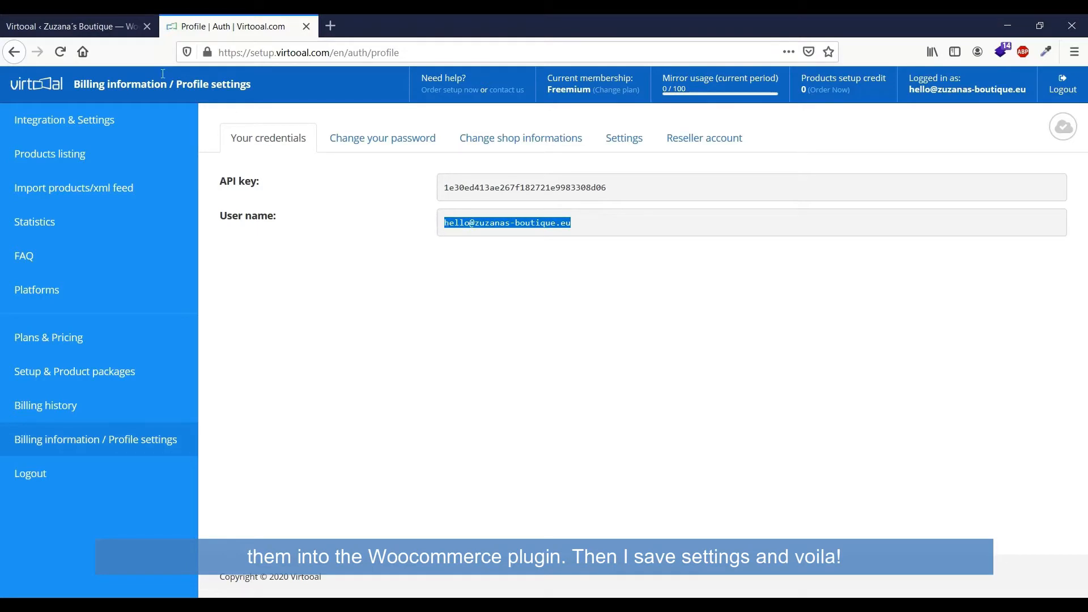
pyautogui.click(73, 27)
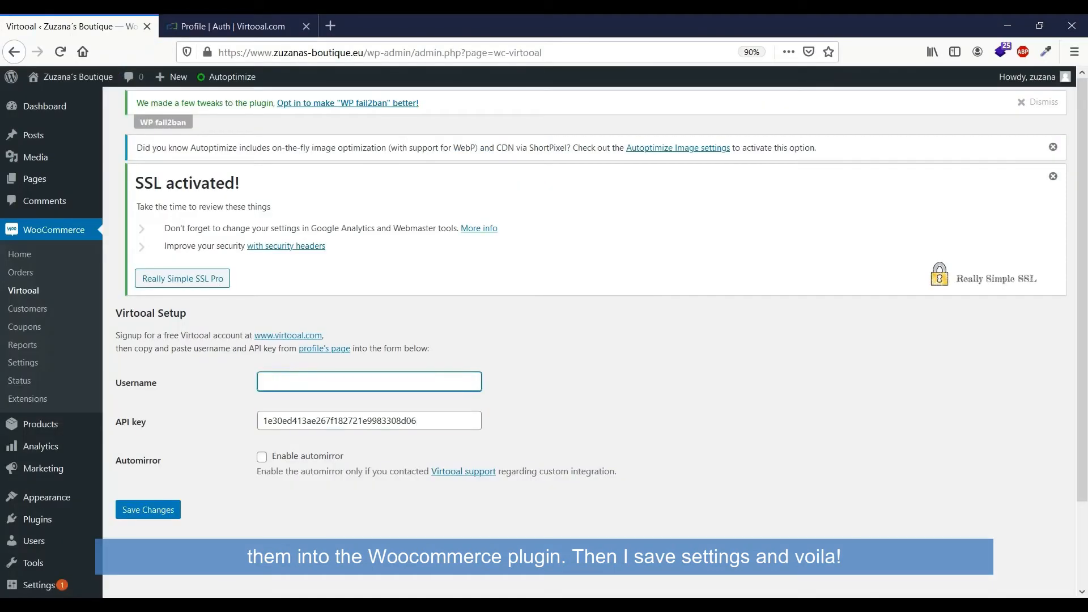
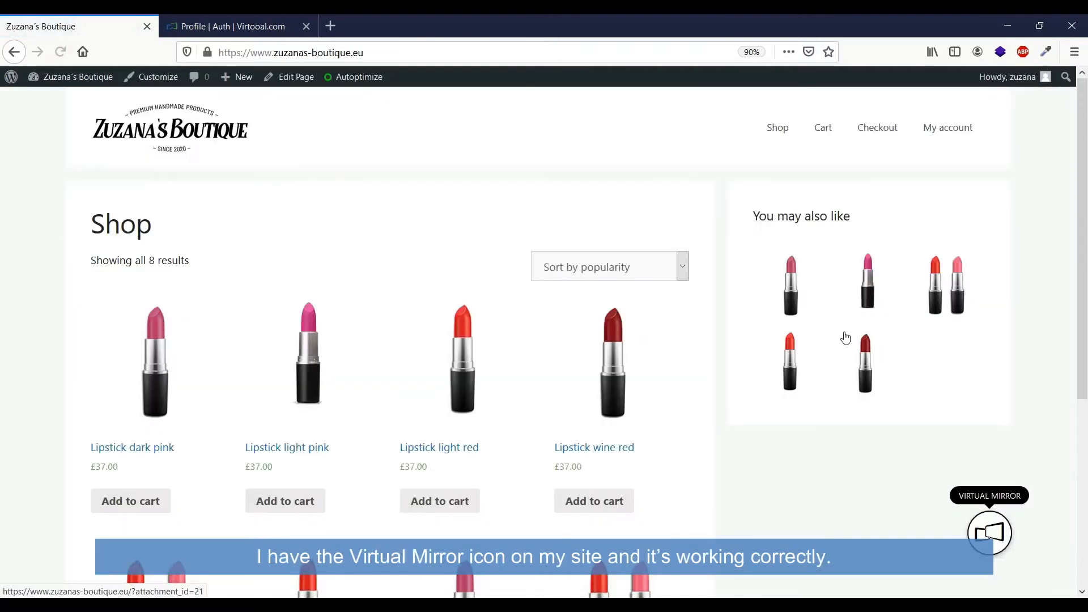
# - View the empty Virtual Mirror panel on the storefront, close it and go back to the admin
pyautogui.click(989, 532)
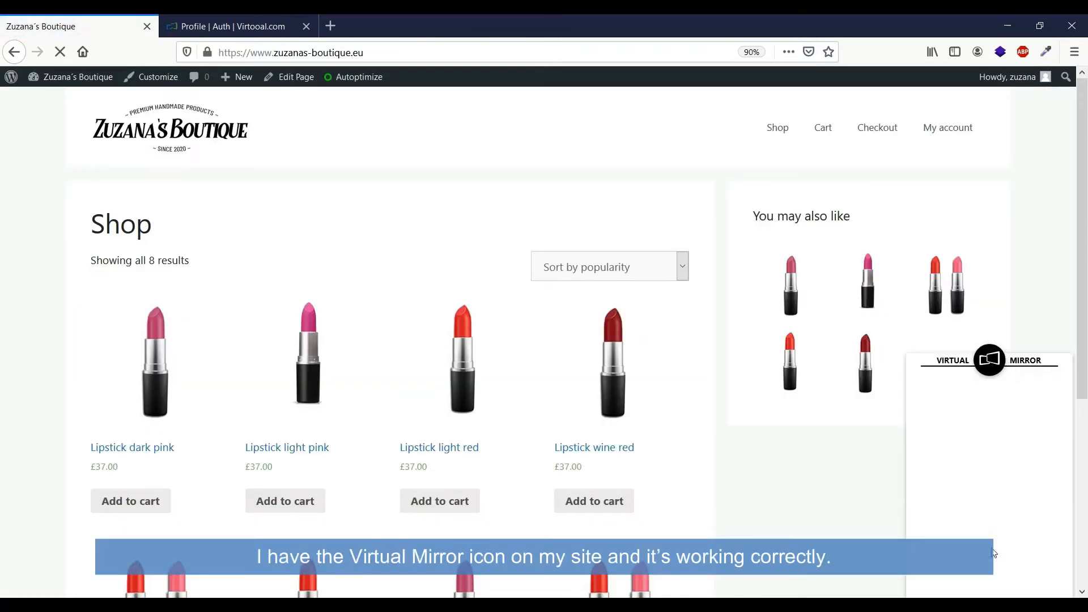
pyautogui.click(988, 360)
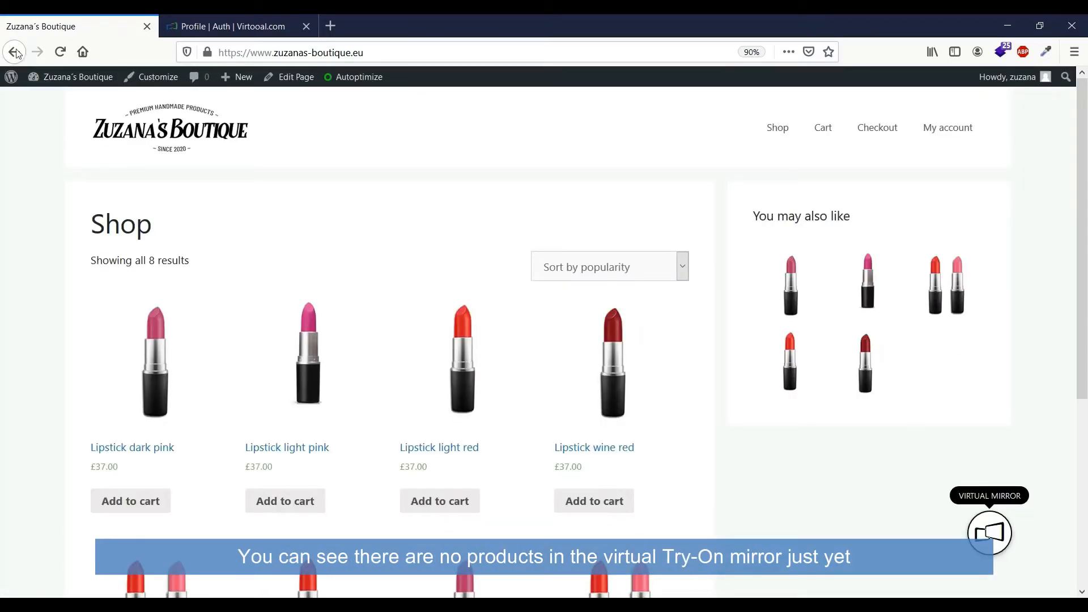
pyautogui.click(14, 51)
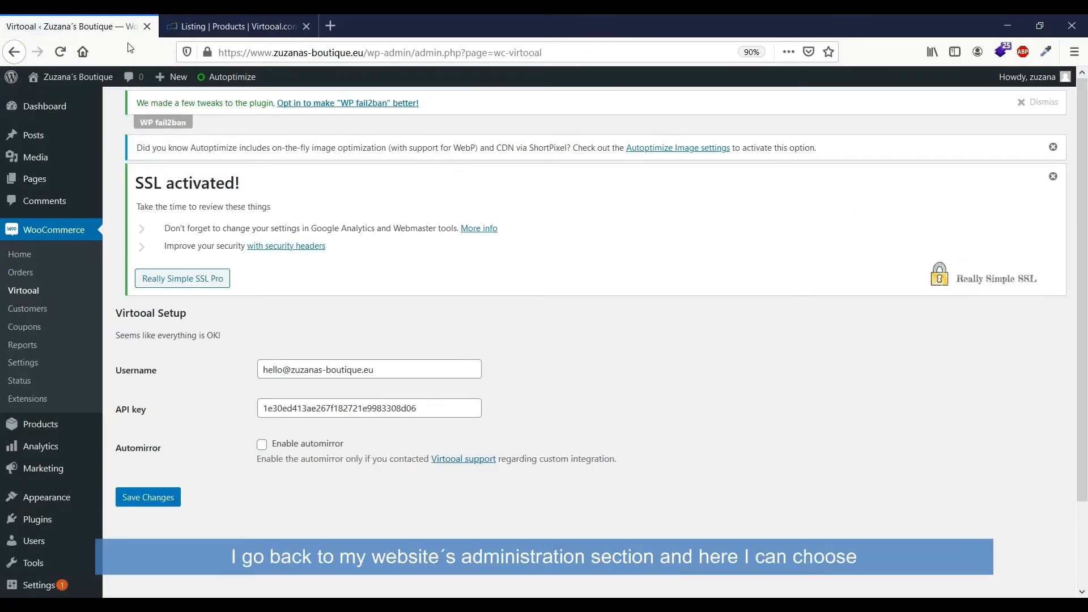
pyautogui.moveTo(39, 424)
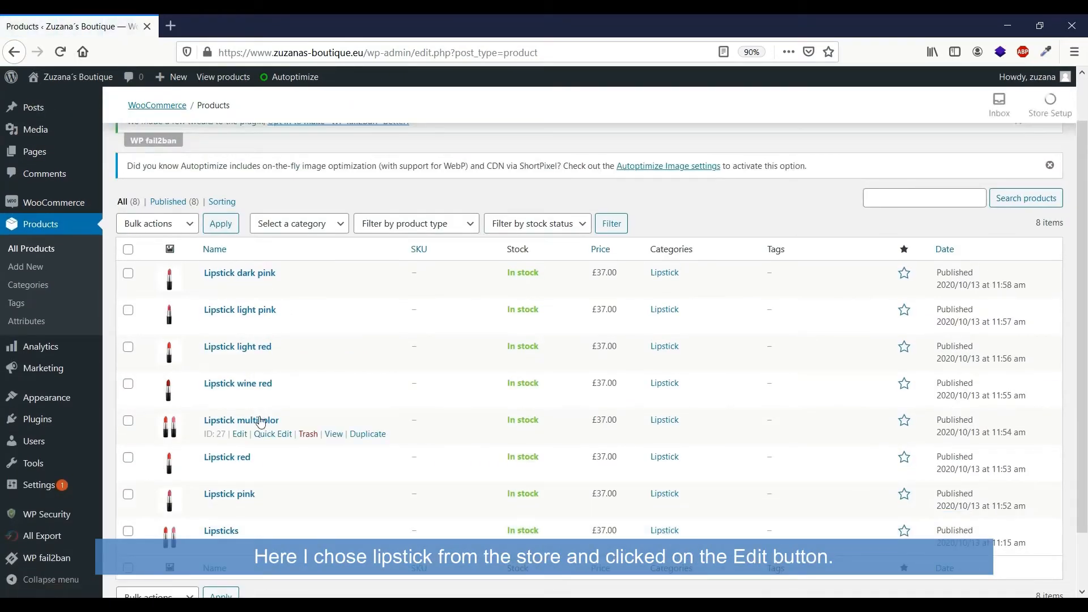
# - Edit the Lipstick multicolor product and jump to its Virtooal setup
pyautogui.click(240, 434)
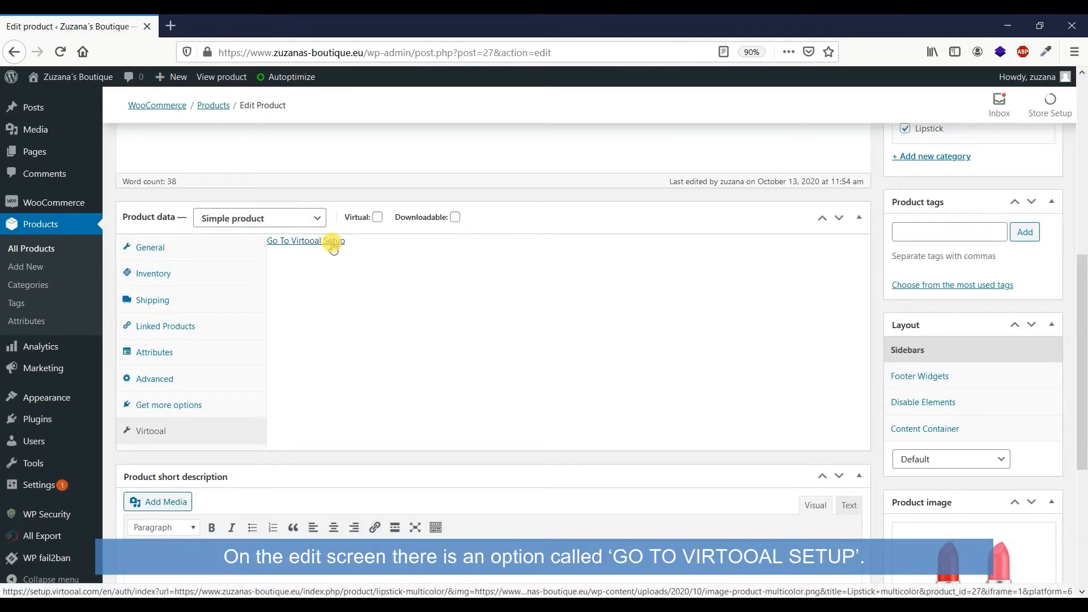
pyautogui.click(306, 240)
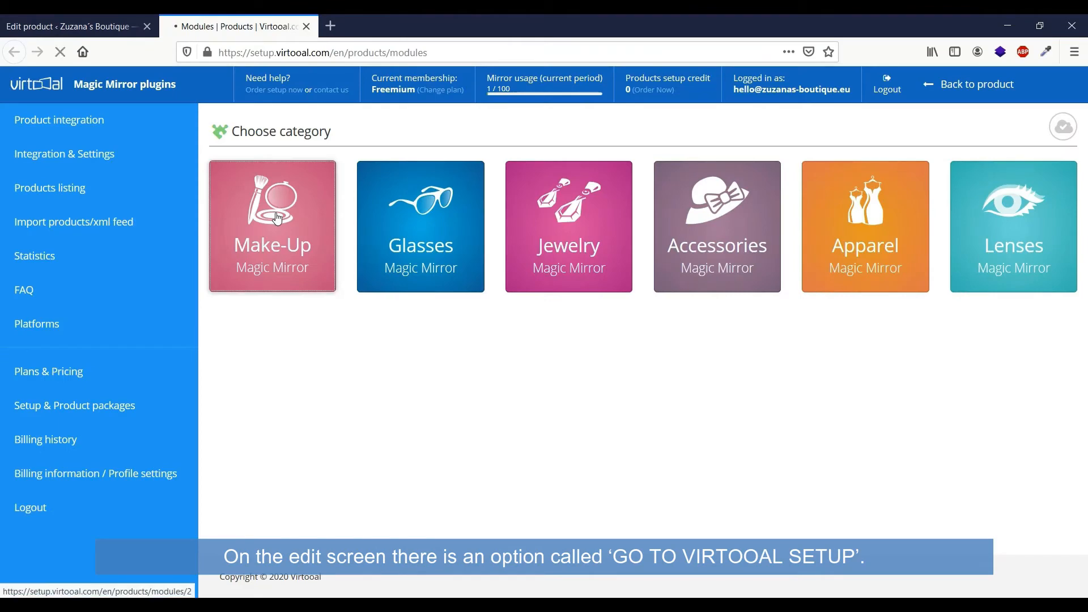
# - Choose the Make-Up module, set category Lipstick and mark the product as multicolor
pyautogui.click(272, 225)
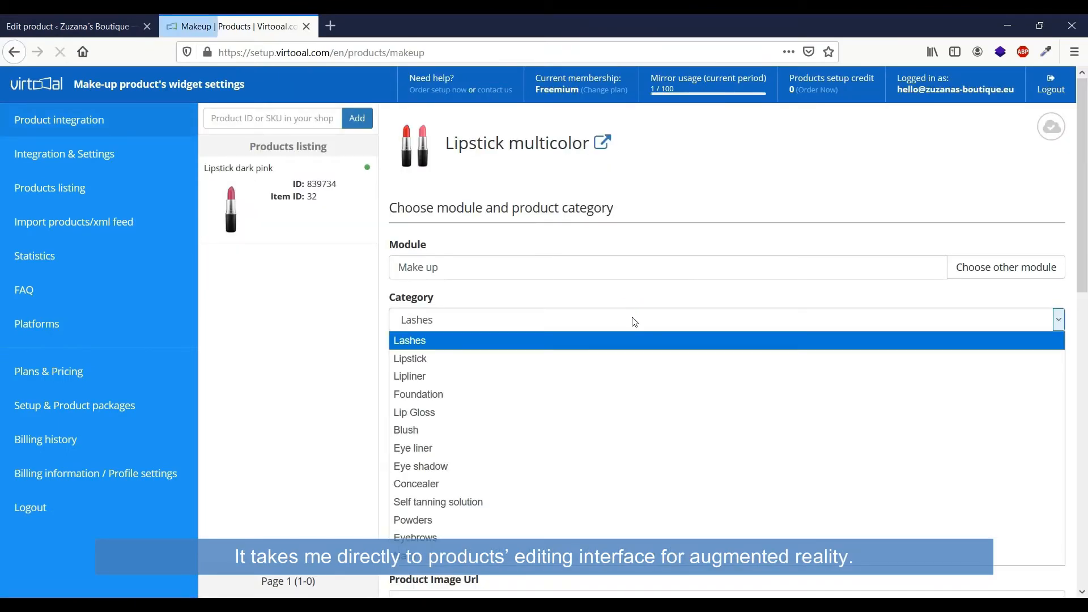
pyautogui.click(409, 358)
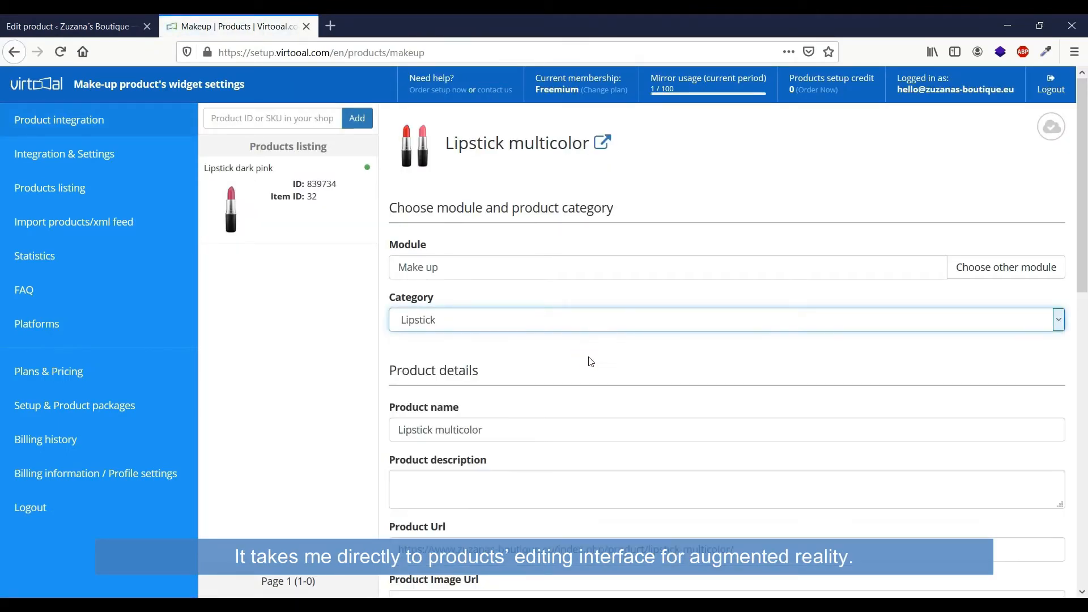
pyautogui.scroll(-3)
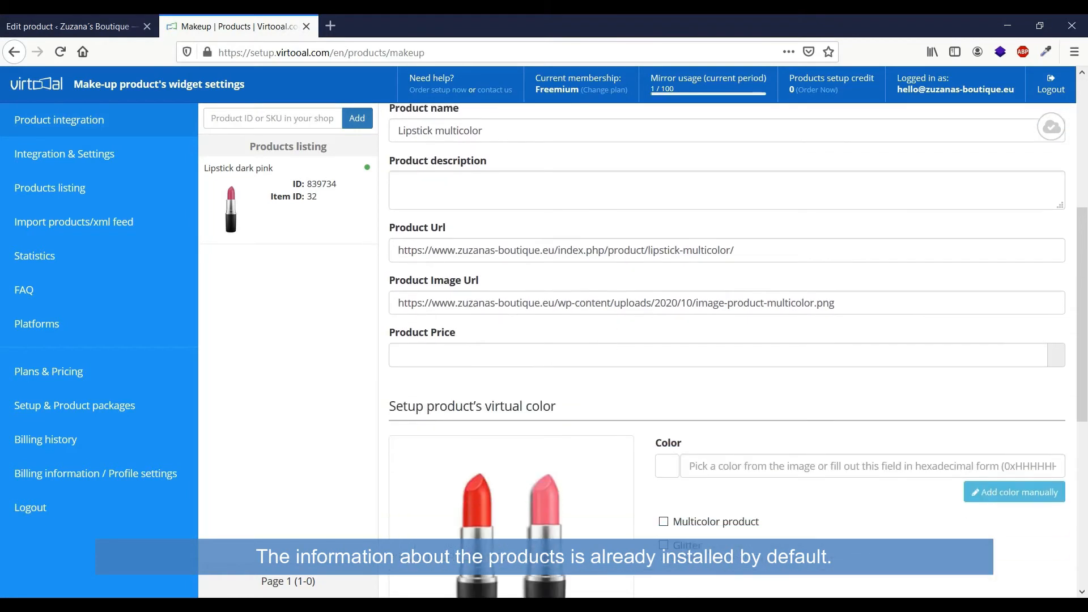
pyautogui.scroll(-3)
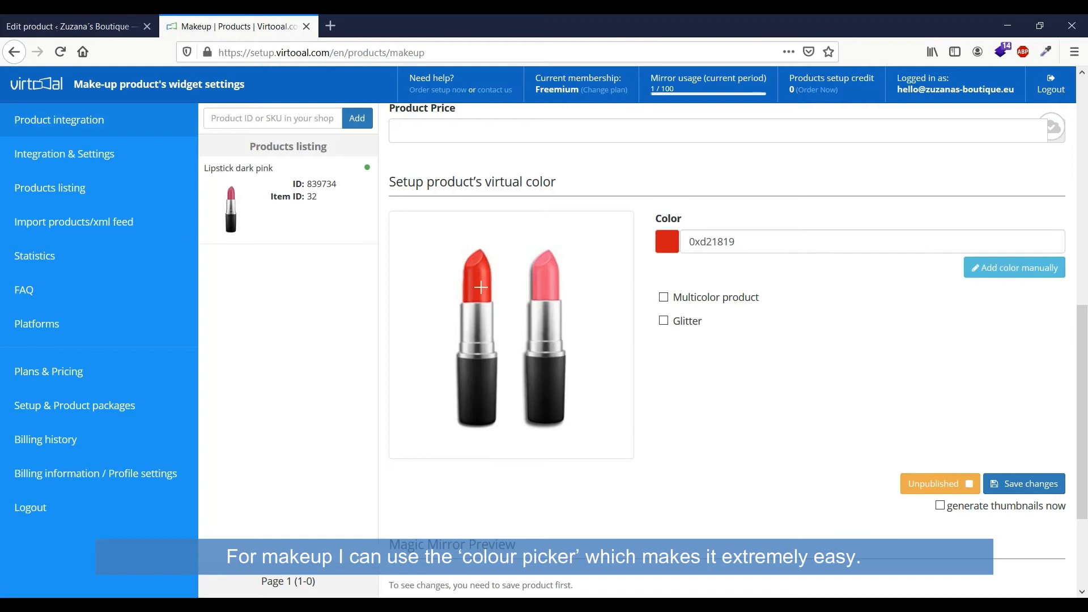
pyautogui.click(663, 297)
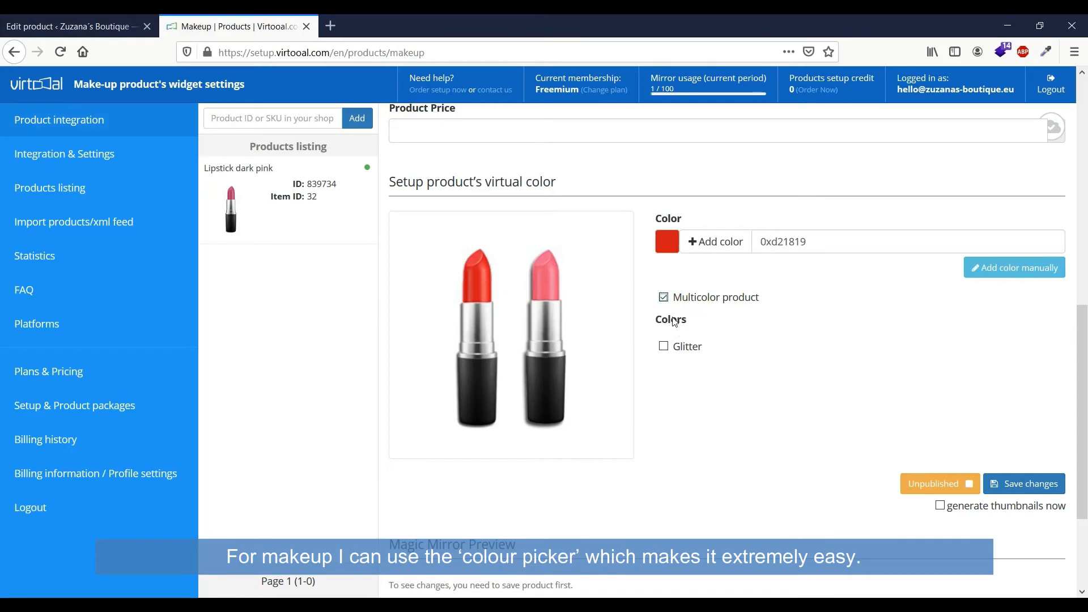
# - Add the pink shade picked from the image, publish the lipstick and view the Magic Mirror product list
pyautogui.click(552, 272)
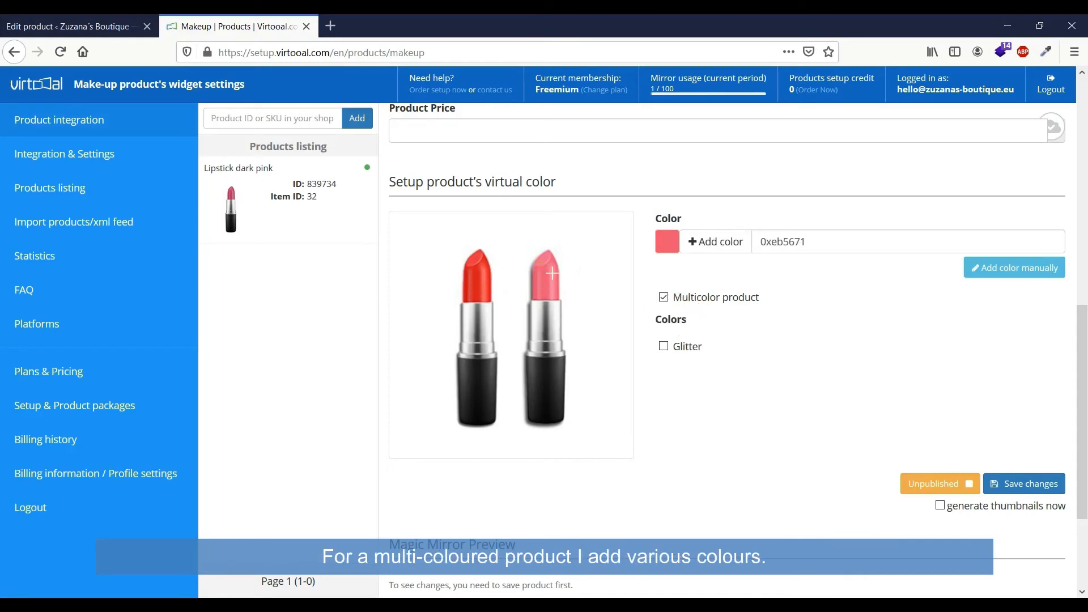
pyautogui.click(715, 241)
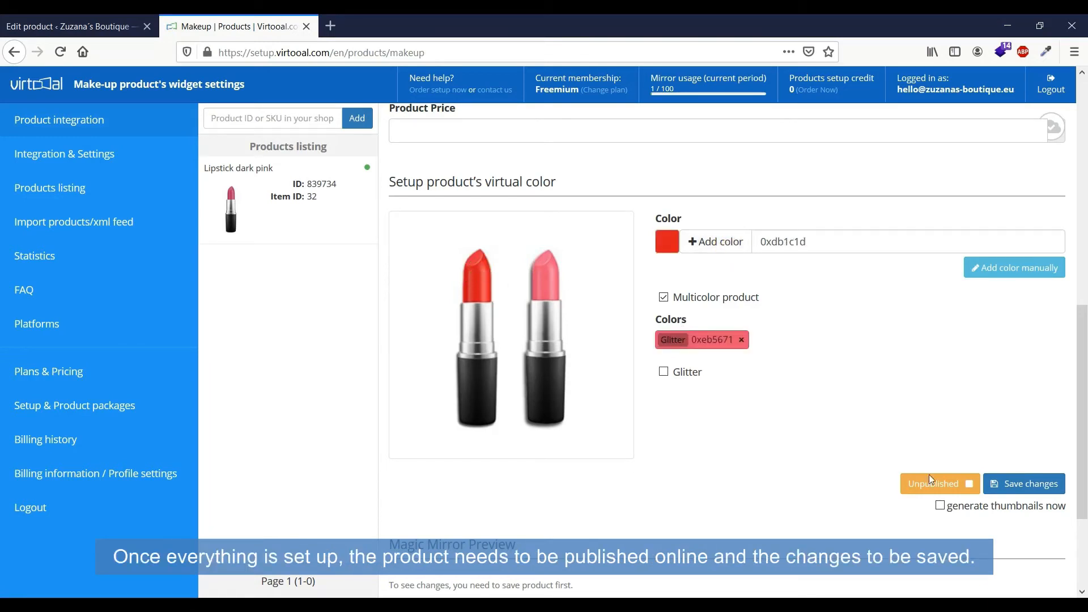
pyautogui.click(939, 483)
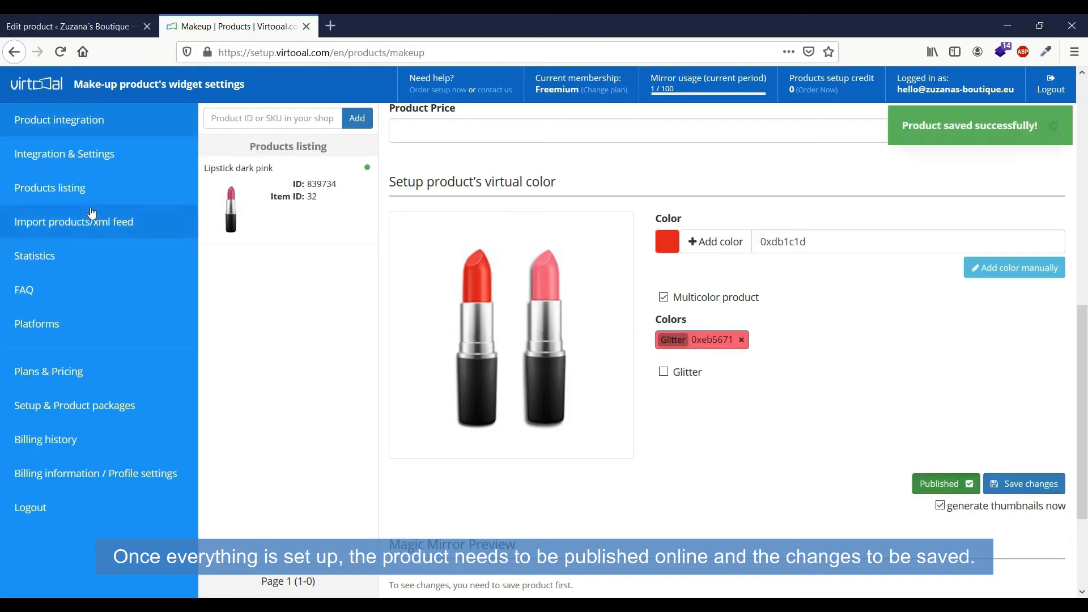
pyautogui.click(50, 188)
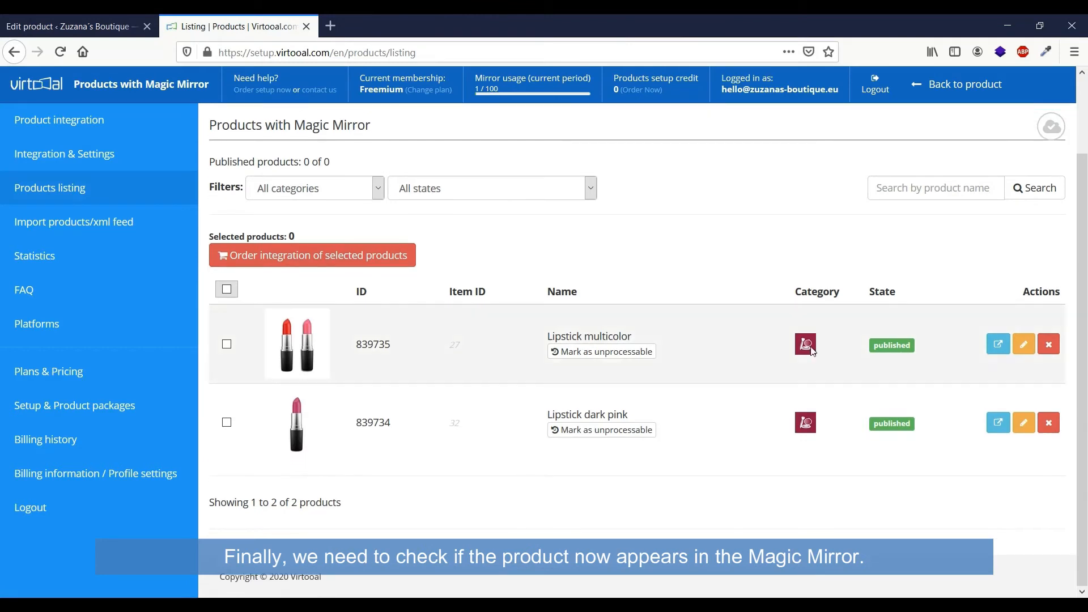
# - Try the multicolor lipstick on the model's lips in both shades, then close the mirror
pyautogui.click(997, 344)
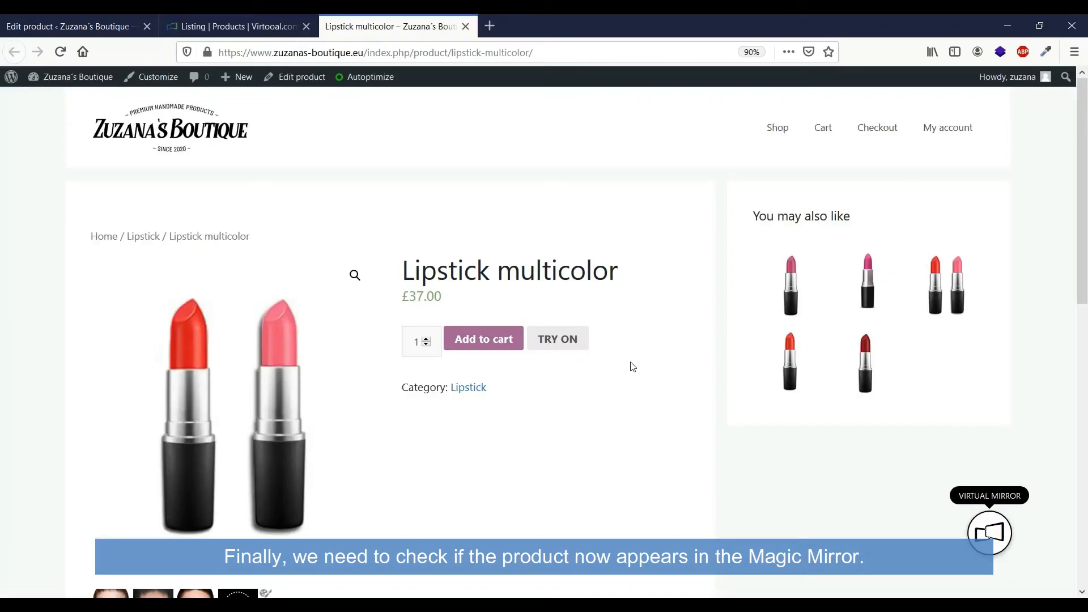
pyautogui.click(558, 337)
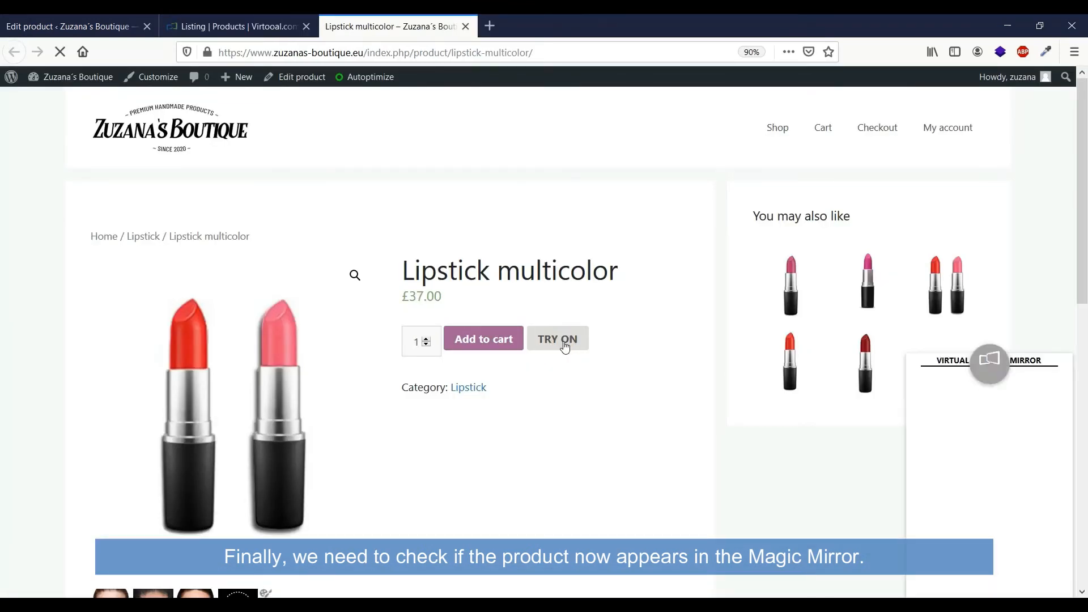
pyautogui.click(558, 338)
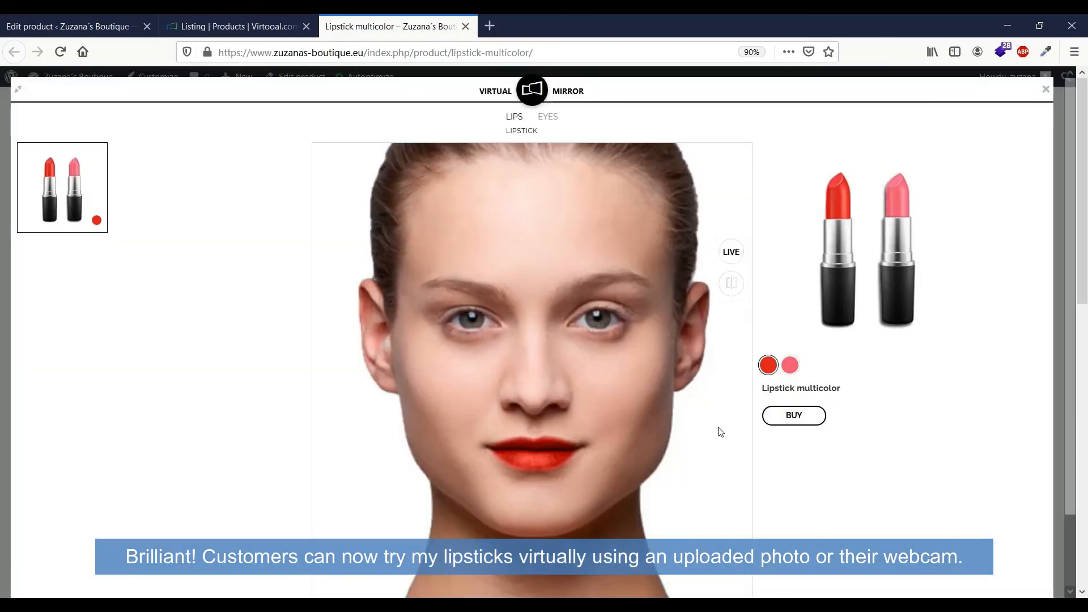
pyautogui.click(788, 364)
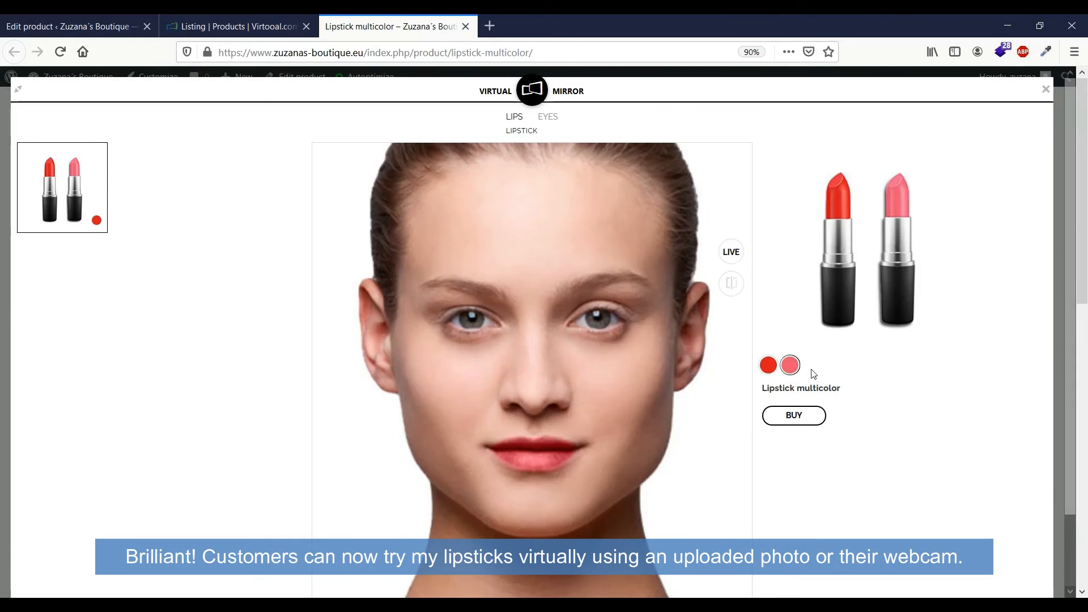
pyautogui.click(1046, 89)
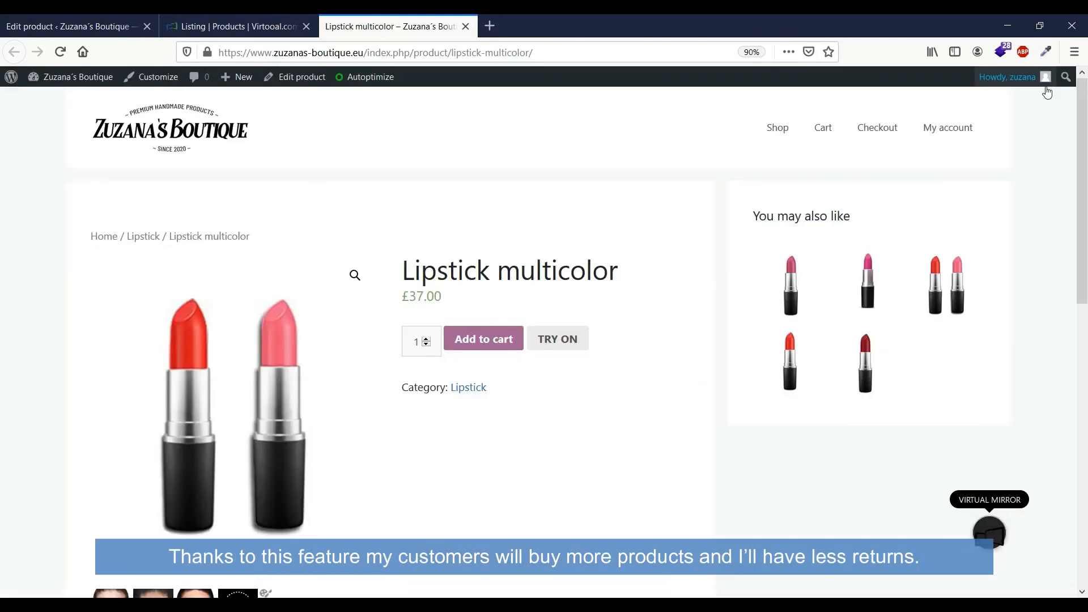